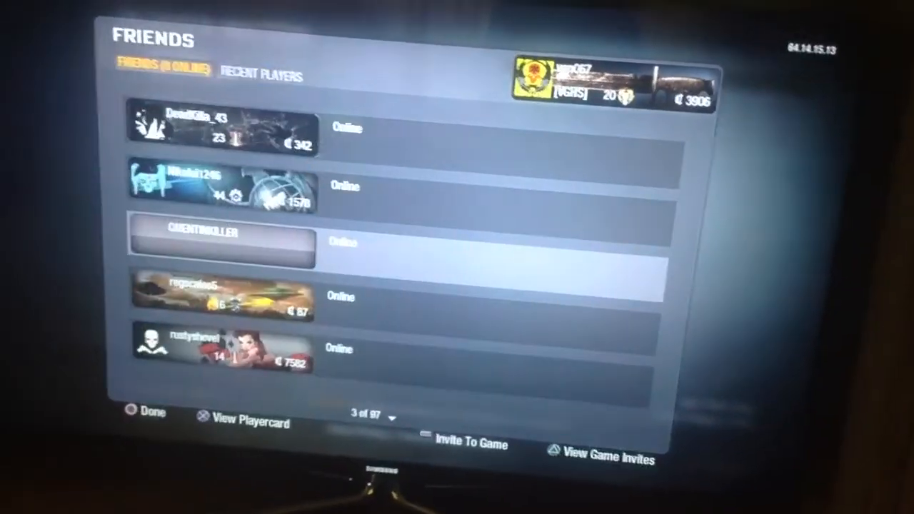
pyautogui.click(261, 76)
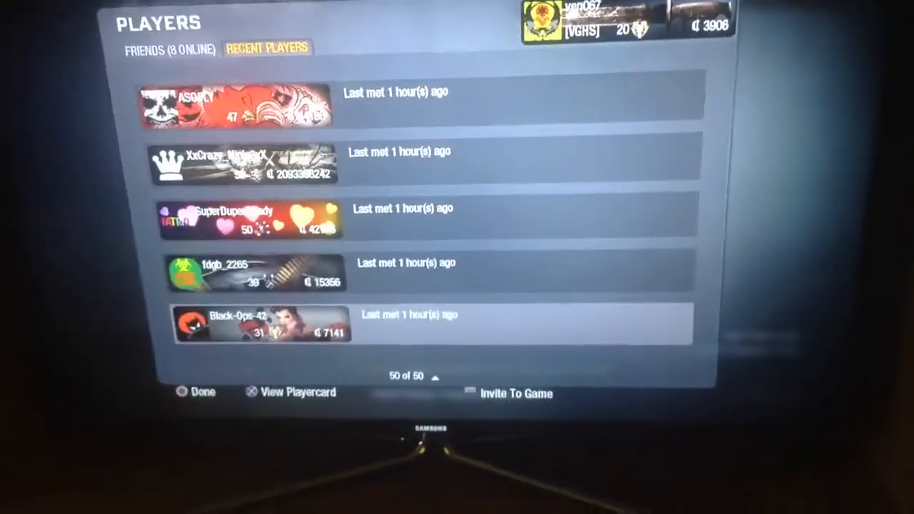
pyautogui.click(172, 47)
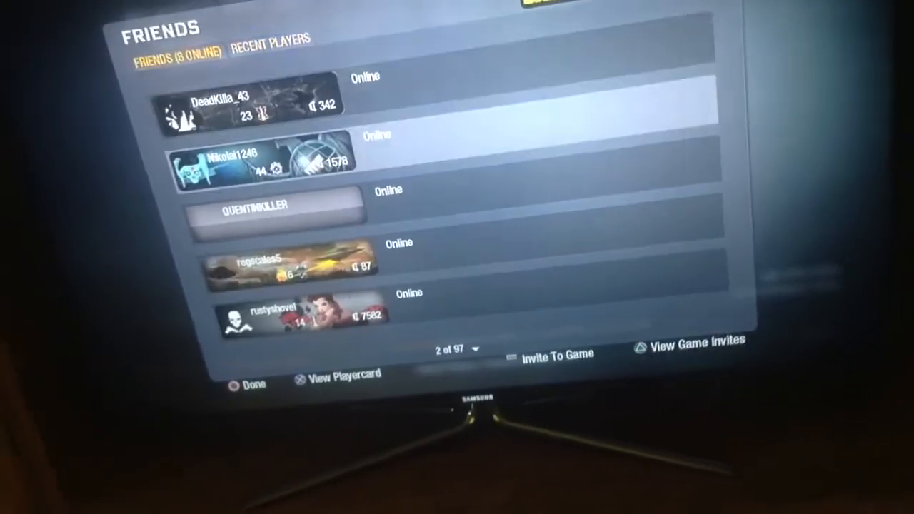